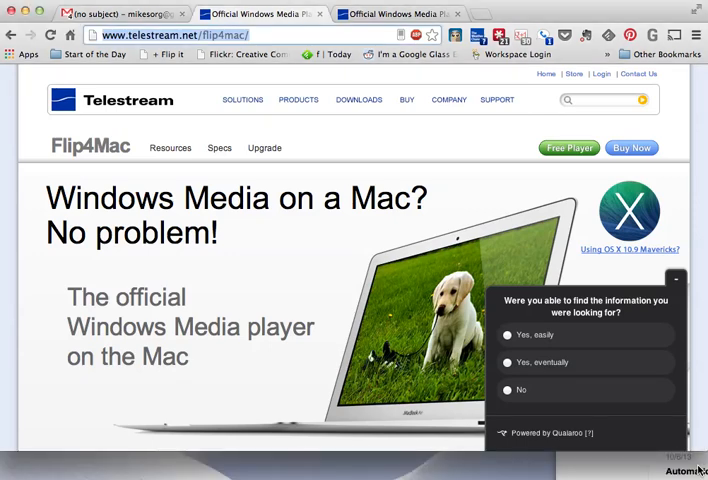
mouse_move(308, 456)
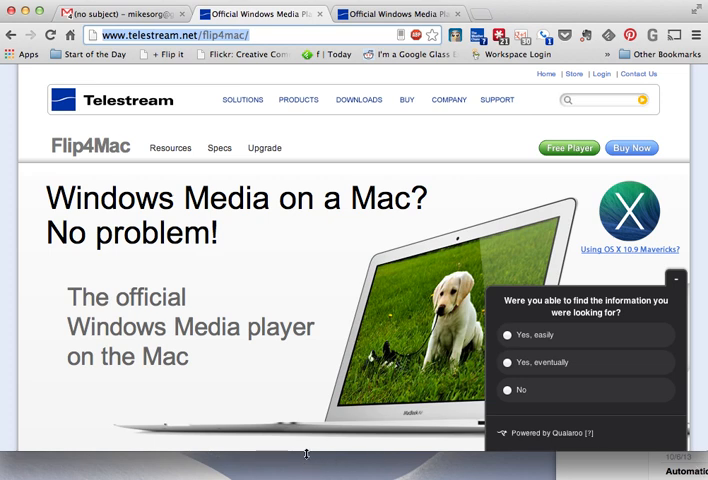
Step: Search Google for flip4mac in a new tab
scroll(down, 3)
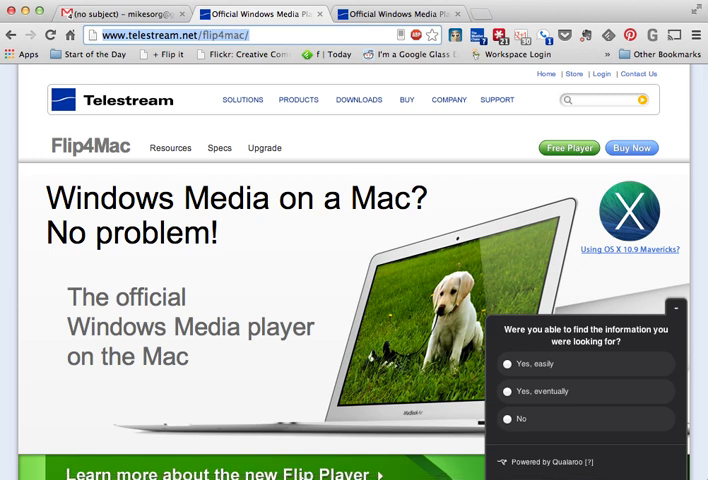
mouse_move(284, 276)
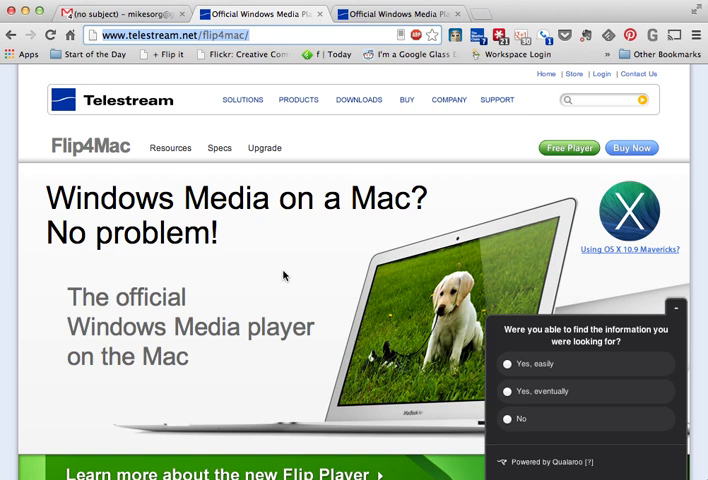
mouse_move(462, 418)
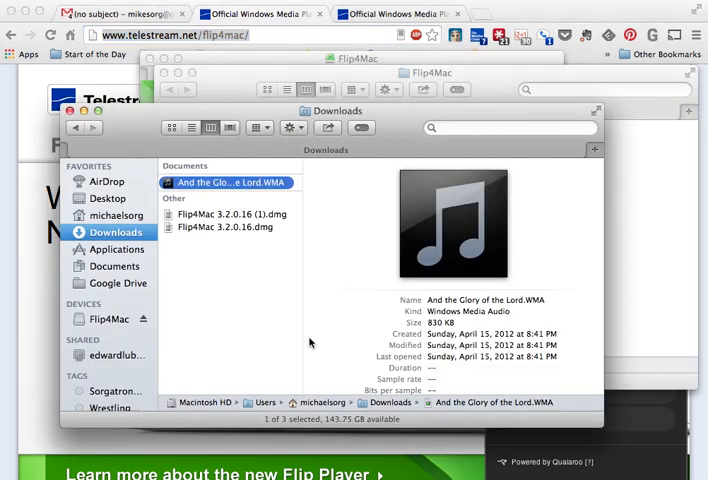
mouse_move(264, 290)
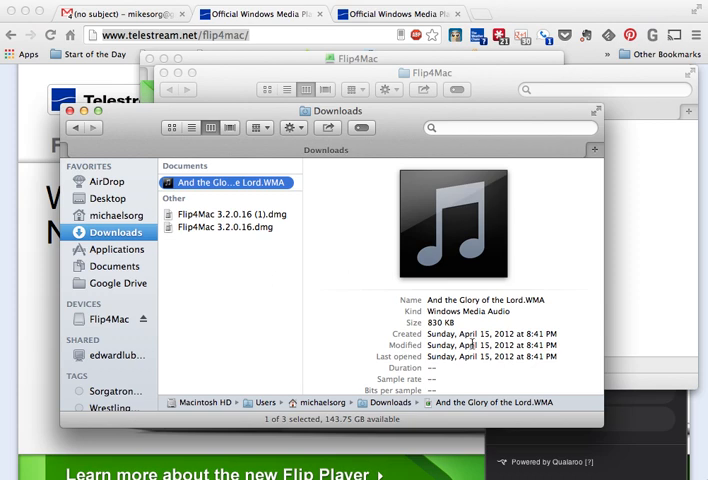
mouse_move(320, 228)
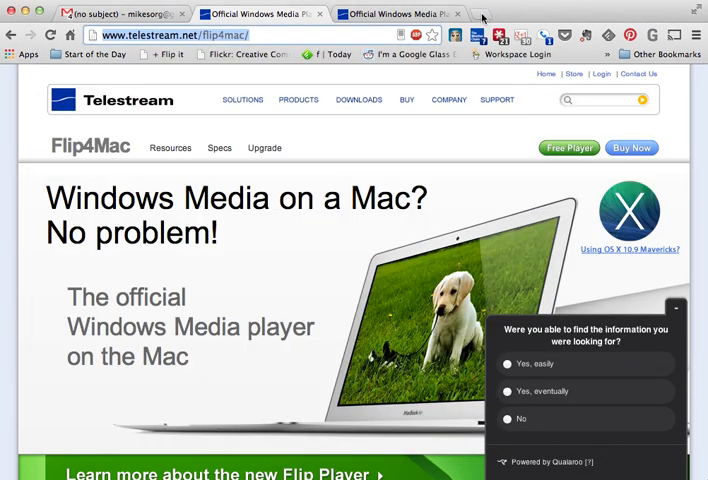
click(490, 12)
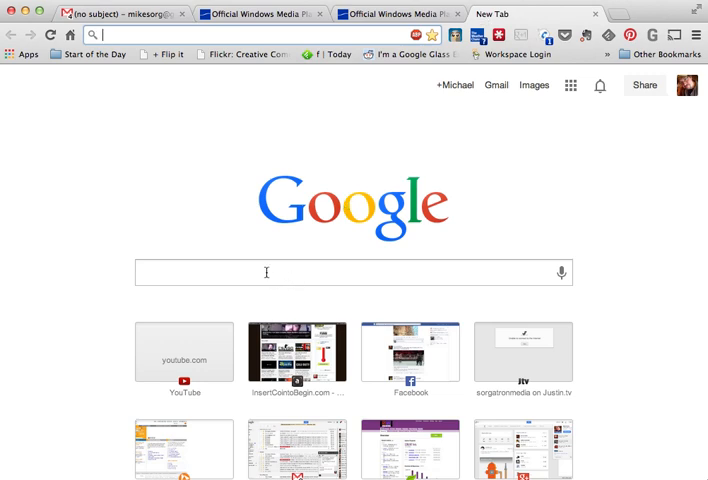
click(352, 272)
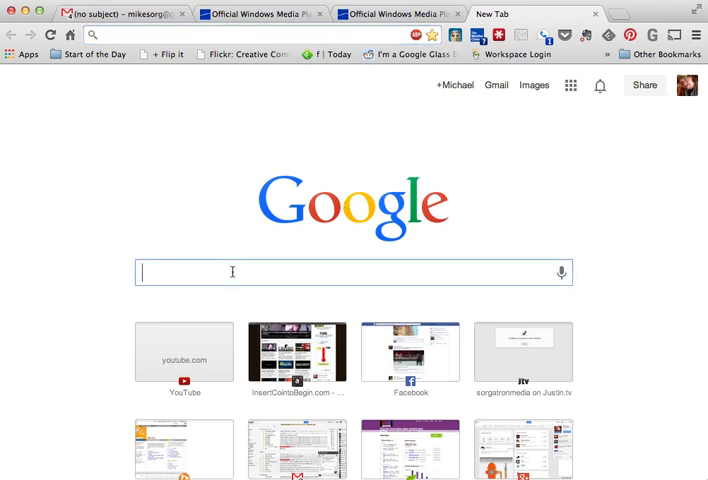
text(flip4mac)
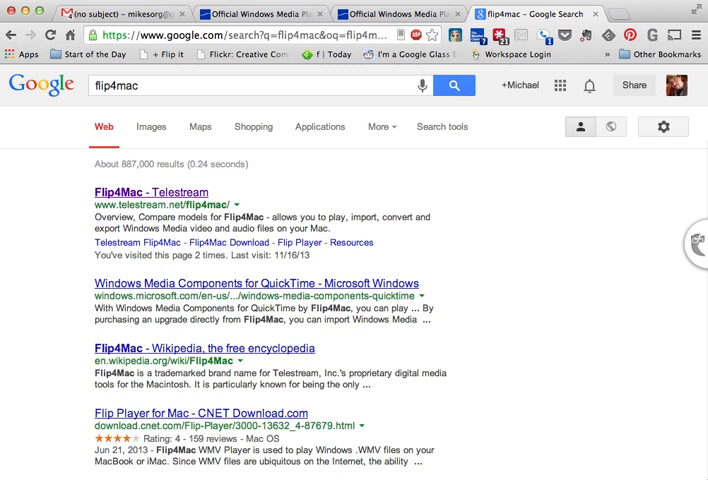
mouse_move(162, 196)
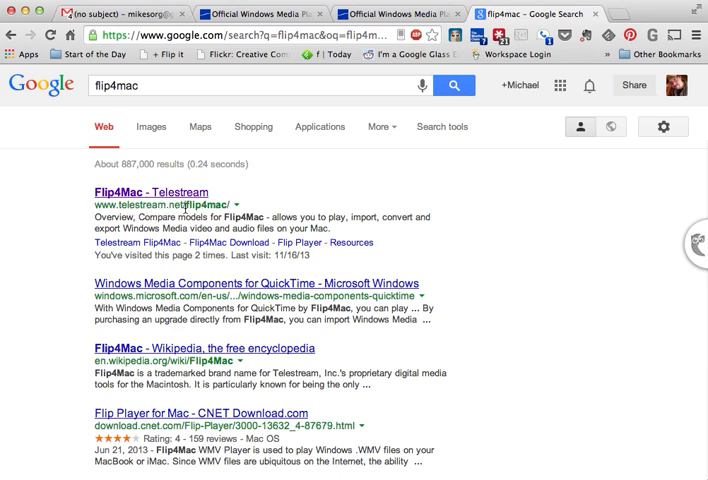
mouse_move(168, 192)
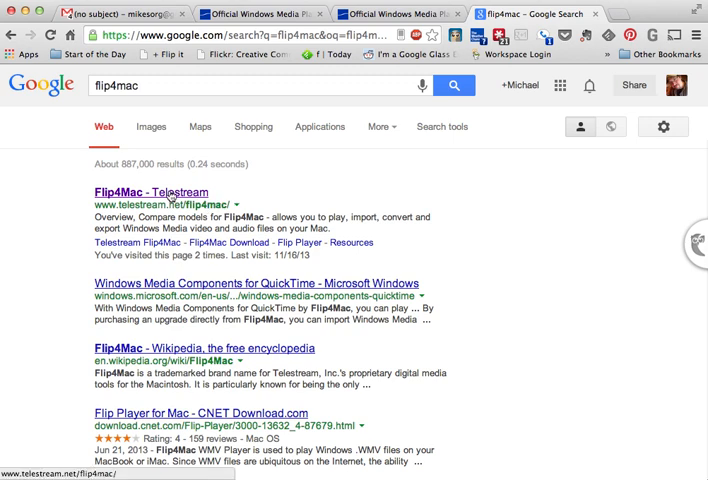
Step: Open the Flip4Mac - Telestream result, reach the pricing table and dismiss the survey popup
click(144, 192)
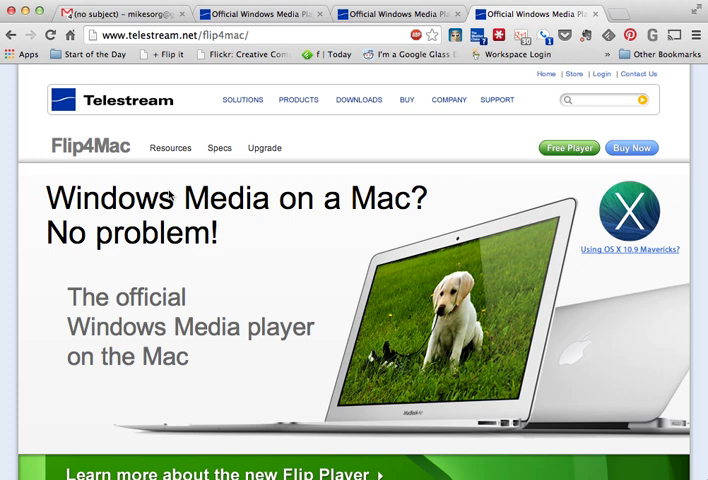
mouse_move(296, 266)
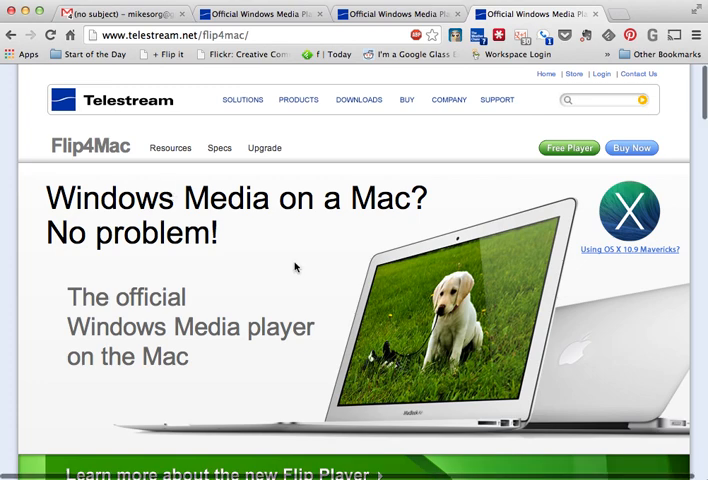
scroll(down, 3)
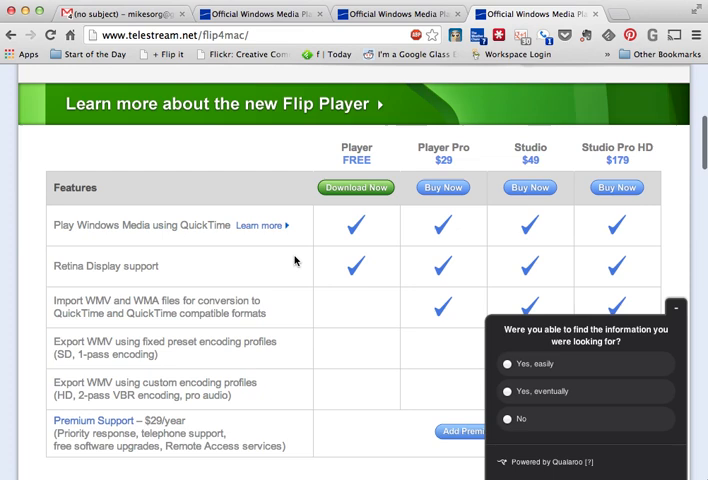
scroll(down, 3)
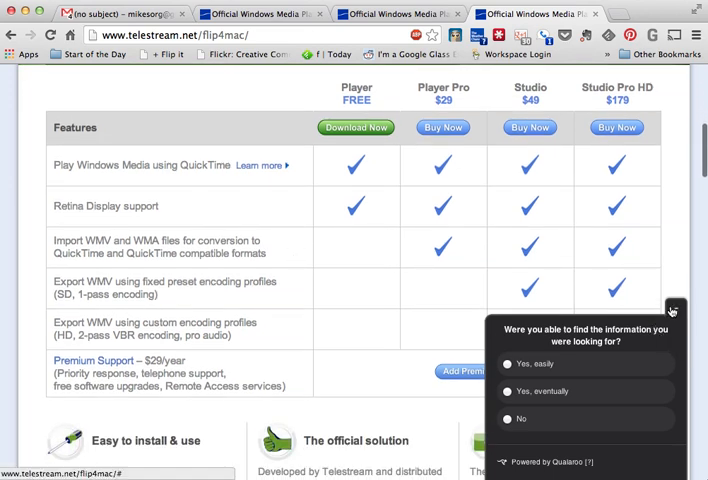
click(672, 310)
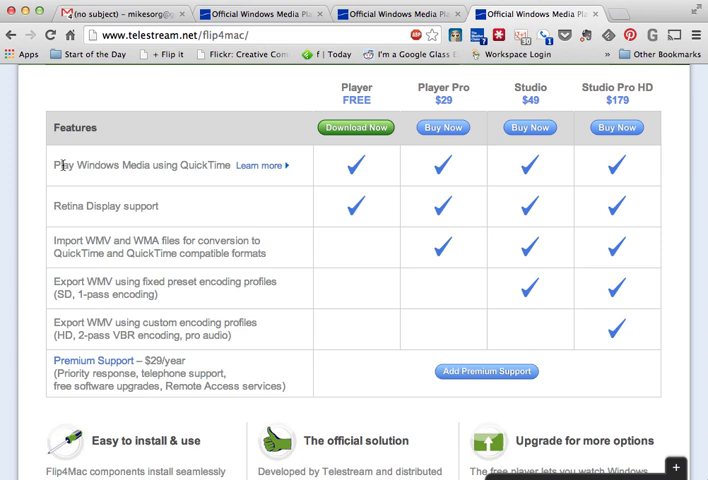
mouse_move(242, 184)
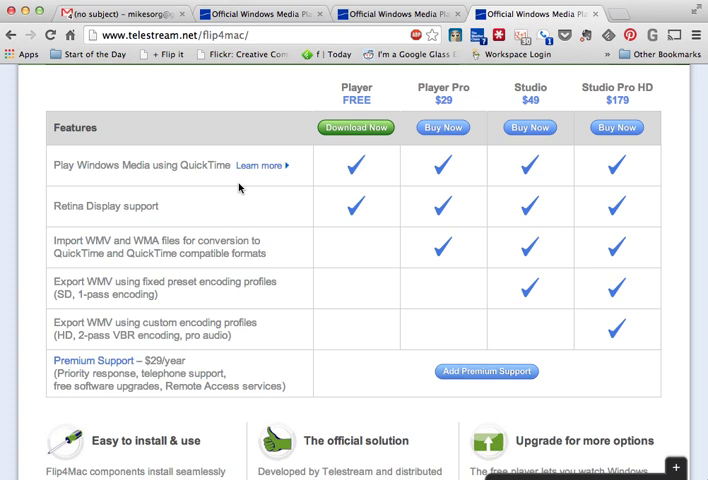
mouse_move(352, 88)
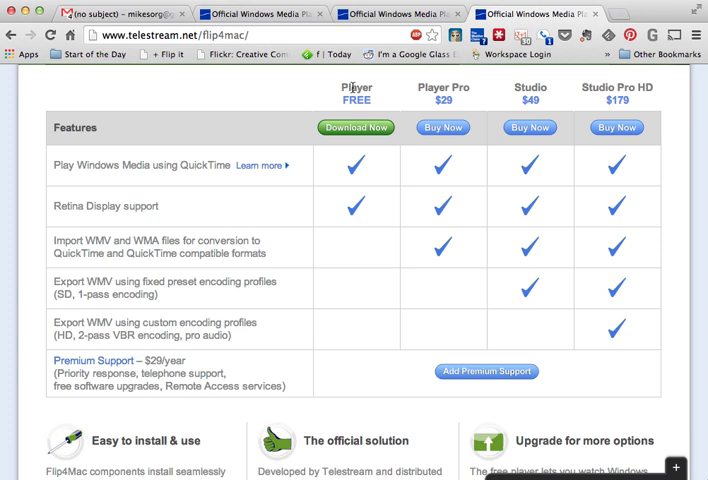
mouse_move(388, 140)
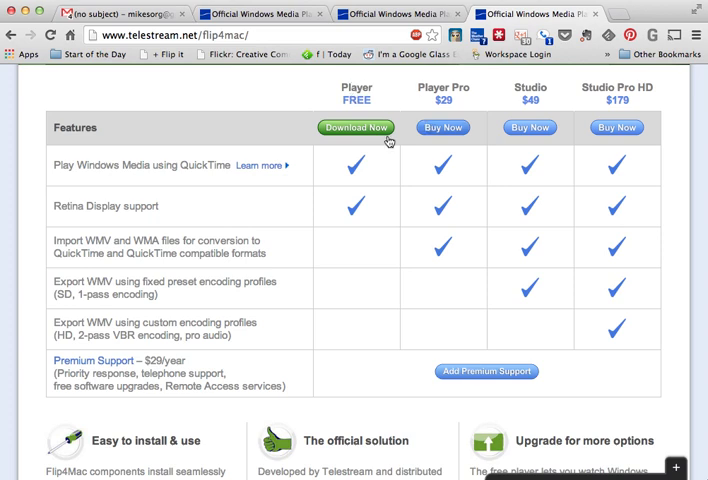
mouse_move(354, 128)
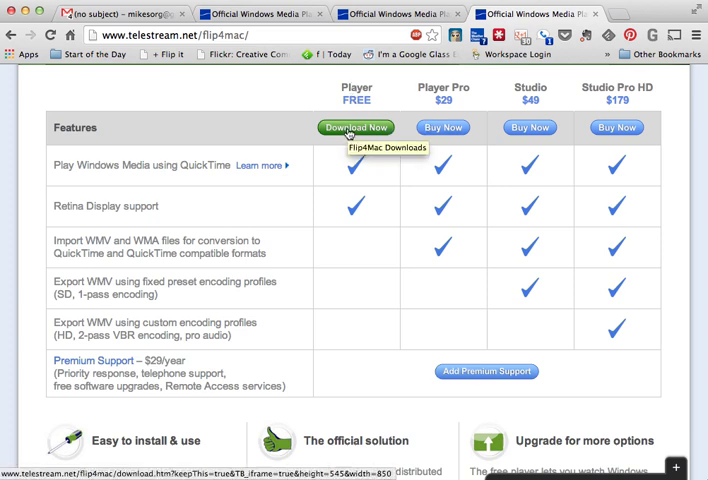
Step: Download the free Flip4Mac Player via Download Now, saving Flip4Mac 3.2.0.16.dmg
click(356, 128)
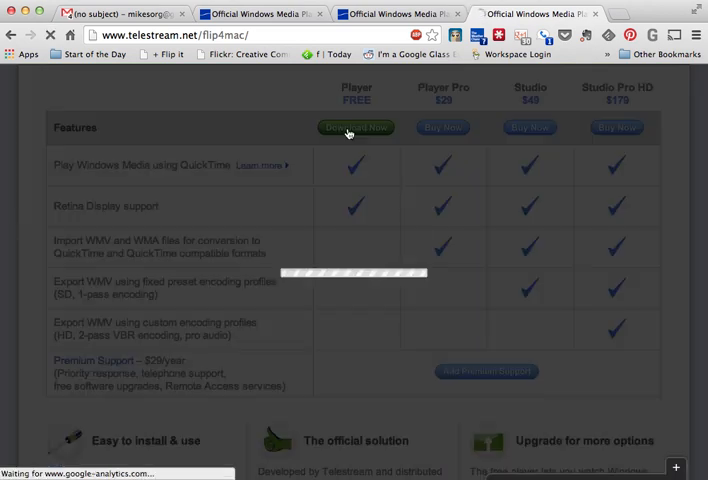
click(356, 128)
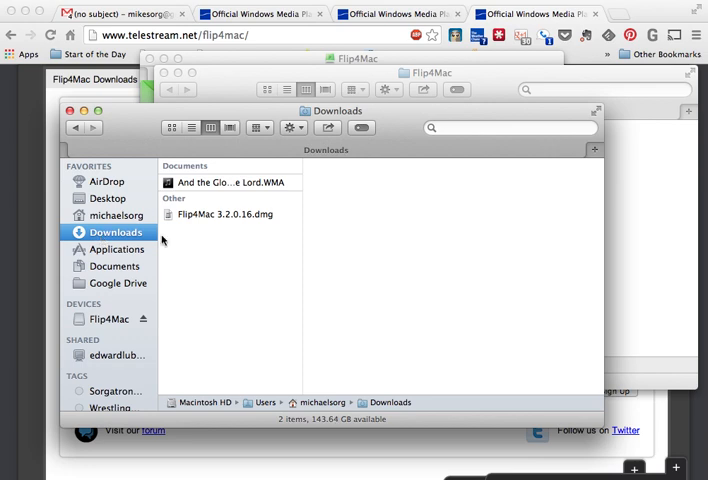
mouse_move(176, 224)
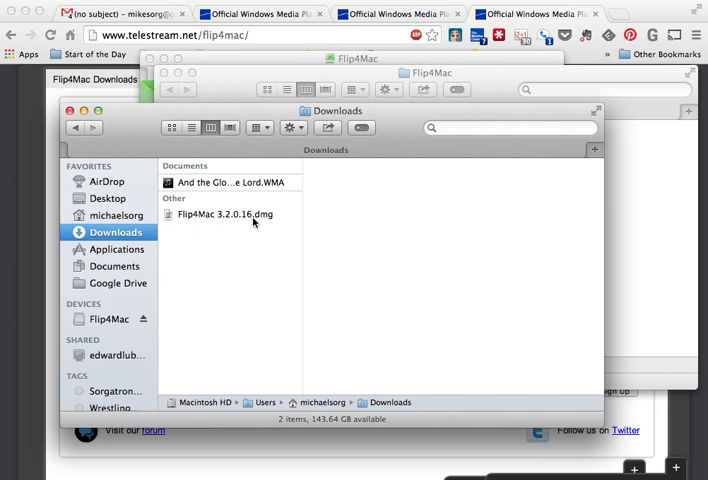
mouse_move(268, 232)
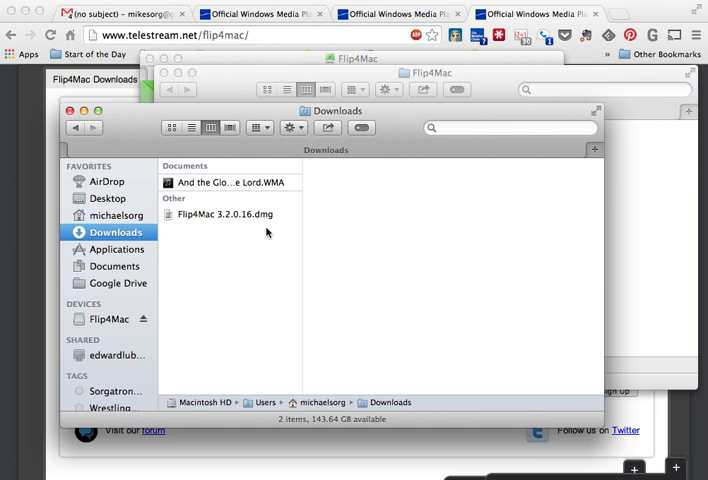
mouse_move(256, 248)
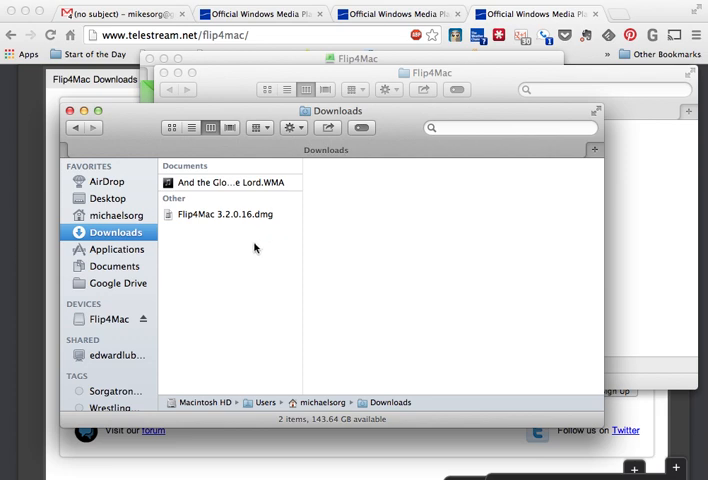
Step: Open Flip4Mac 3.2.0.16.dmg from Downloads to mount the disk image
click(230, 214)
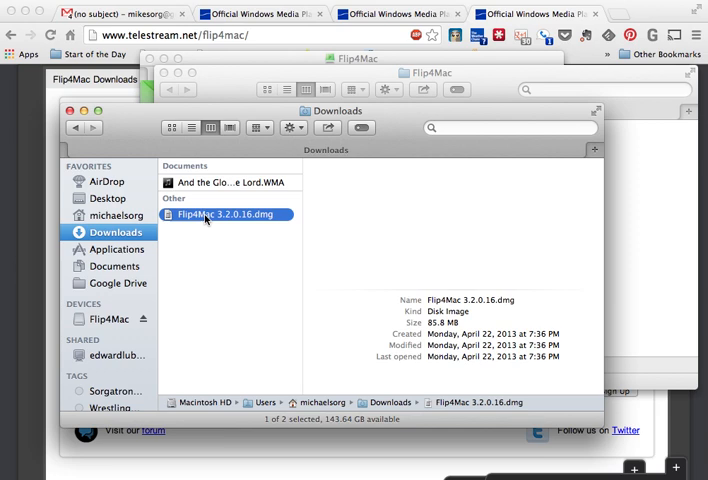
double_click(236, 214)
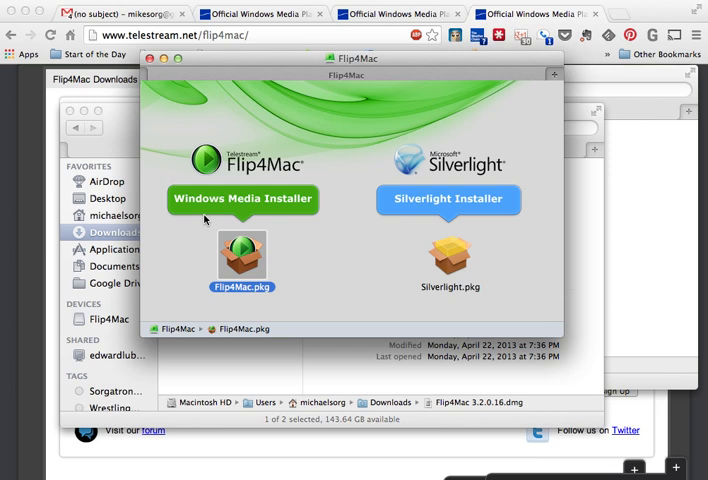
mouse_move(420, 180)
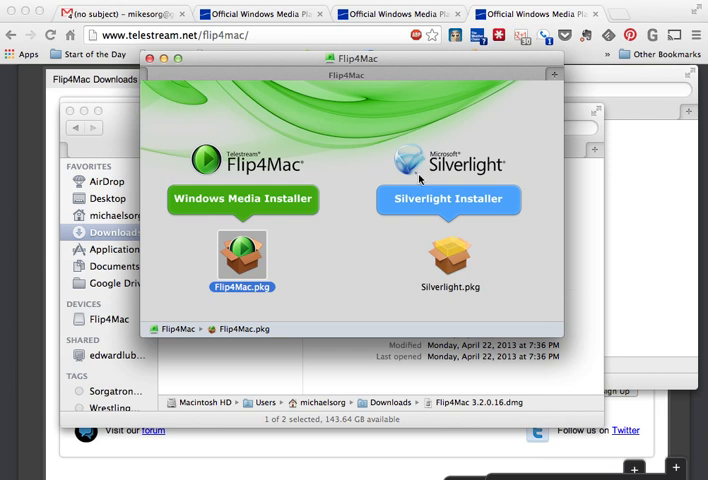
mouse_move(460, 272)
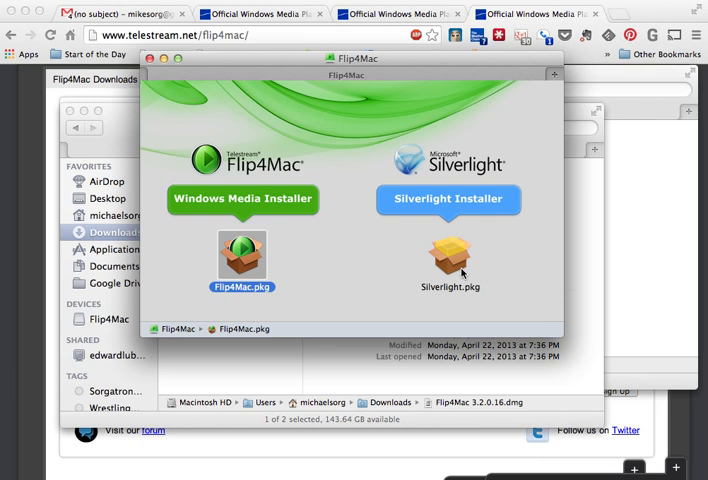
mouse_move(332, 308)
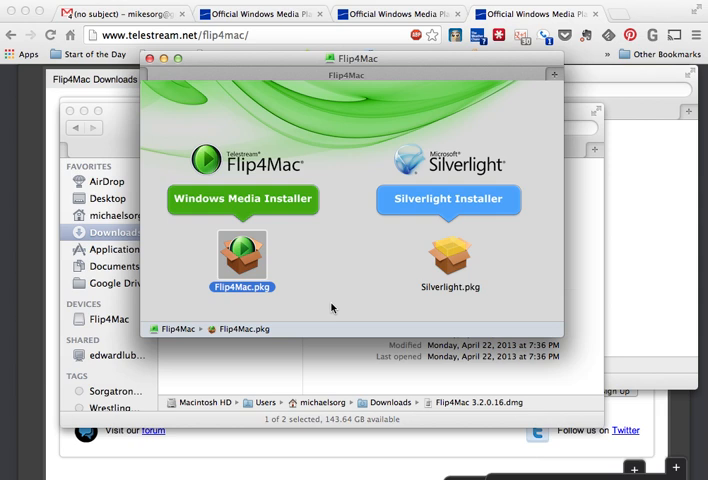
mouse_move(316, 336)
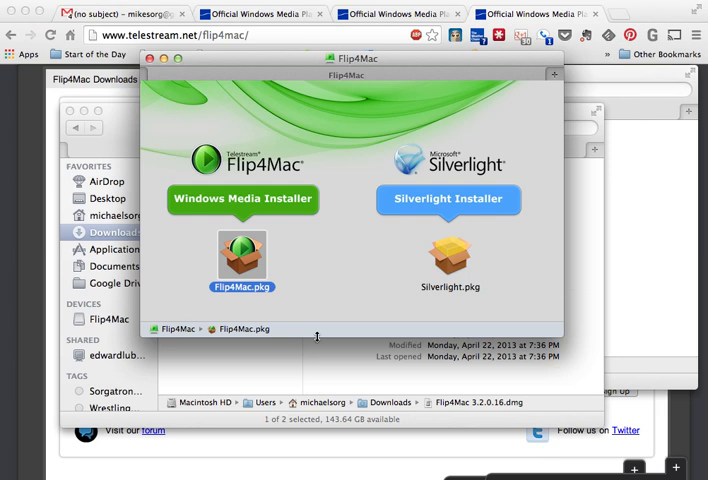
mouse_move(266, 294)
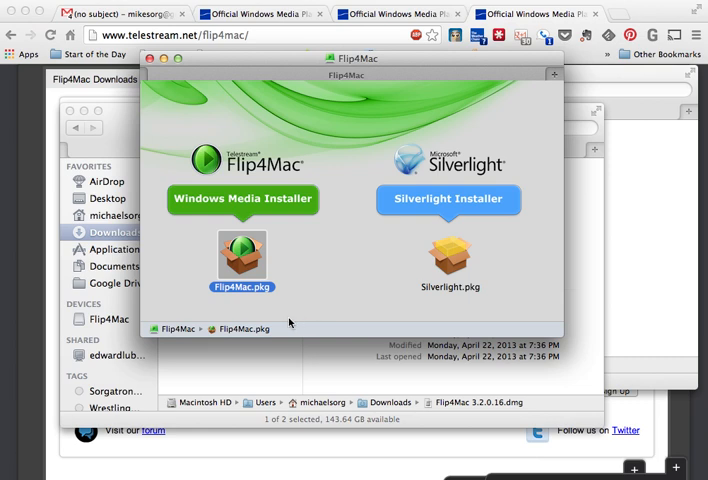
mouse_move(244, 264)
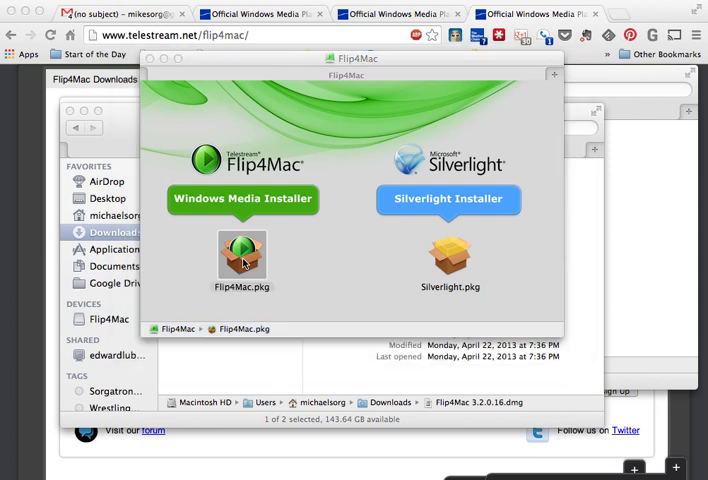
Step: Launch Flip4Mac.pkg and allow its pre-install package check to run
double_click(242, 254)
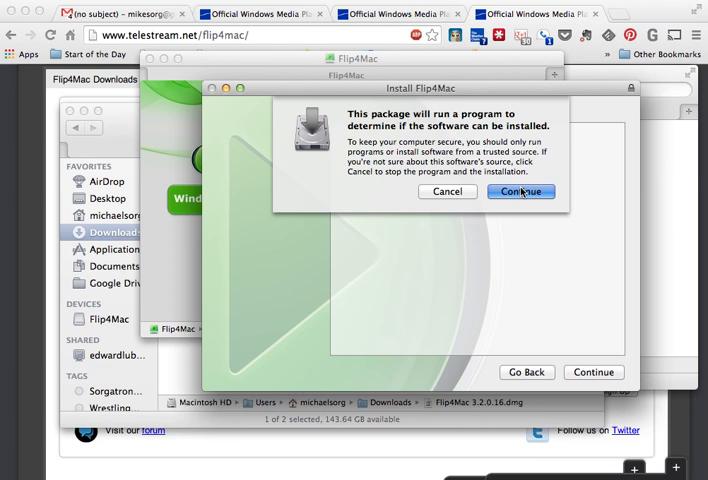
click(520, 192)
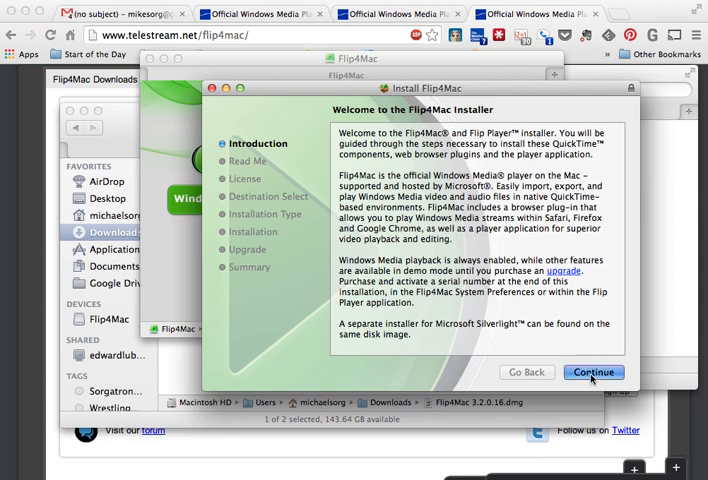
Step: Continue past Welcome, read through the Read Me and License, and continue to the agreement prompt
click(592, 372)
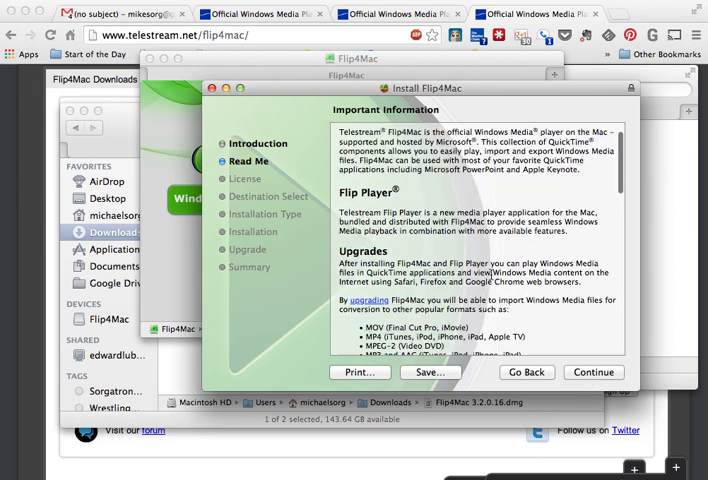
scroll(down, 3)
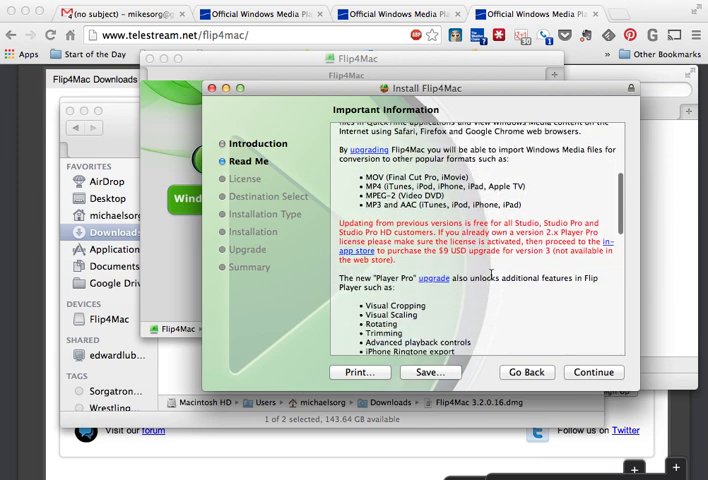
scroll(down, 3)
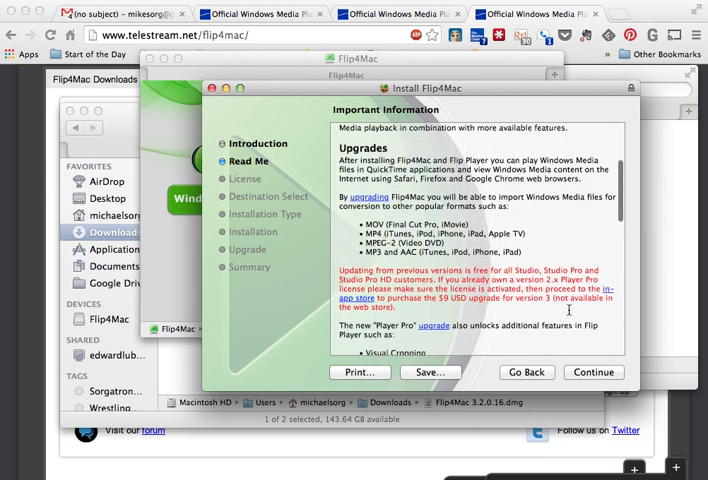
scroll(up, 3)
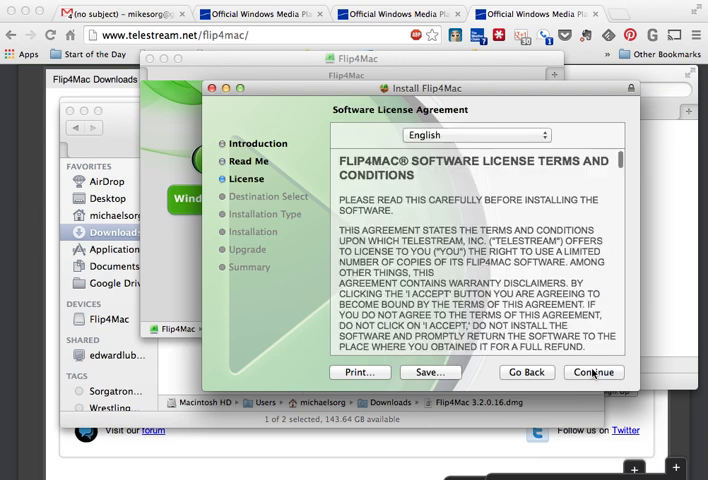
scroll(down, 3)
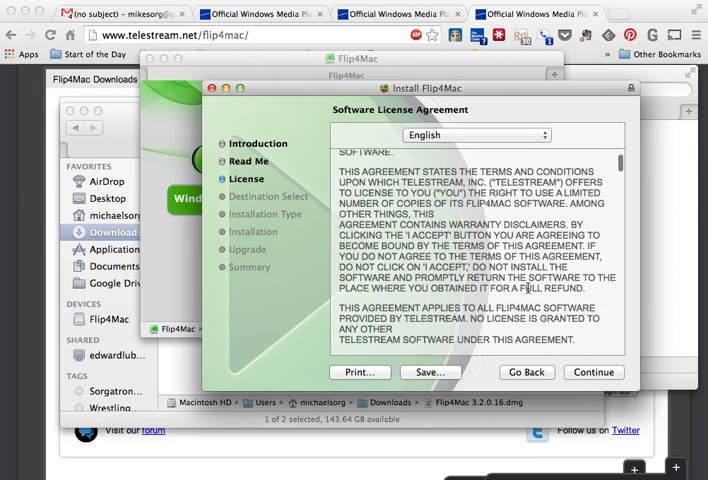
scroll(down, 3)
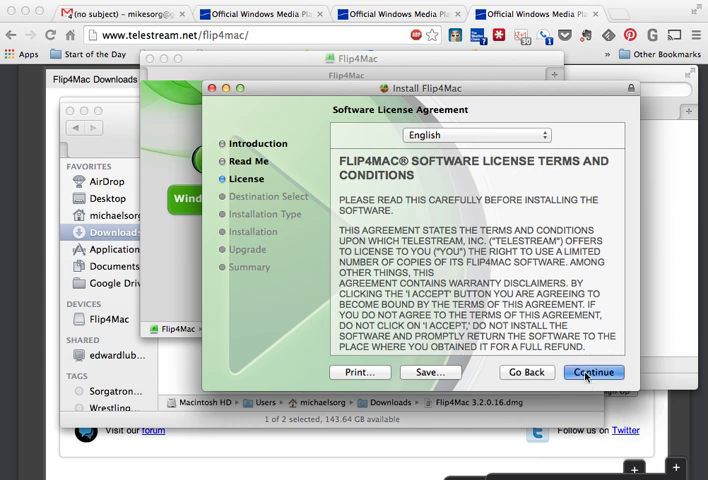
click(592, 372)
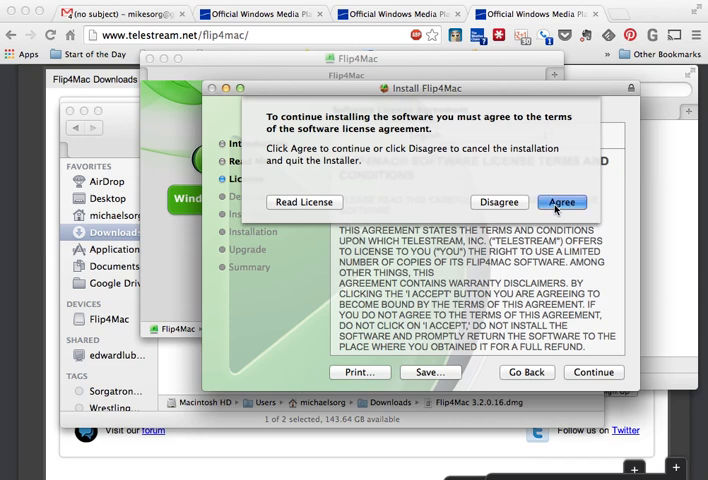
Step: Agree to the license, start the standard install and authorize it with the admin password
click(560, 200)
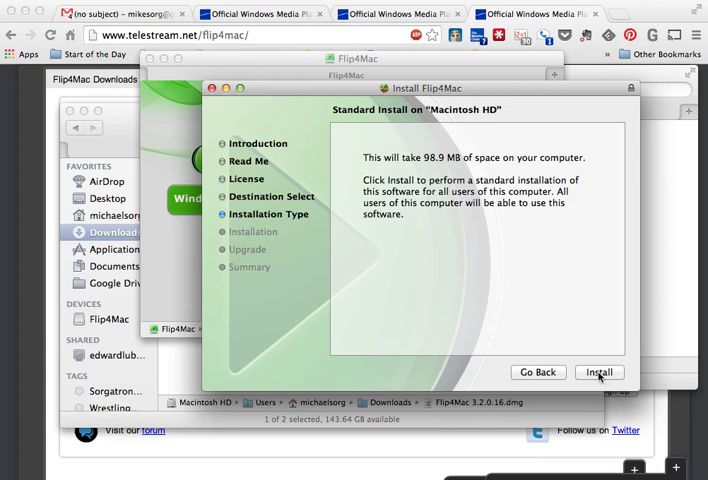
click(598, 372)
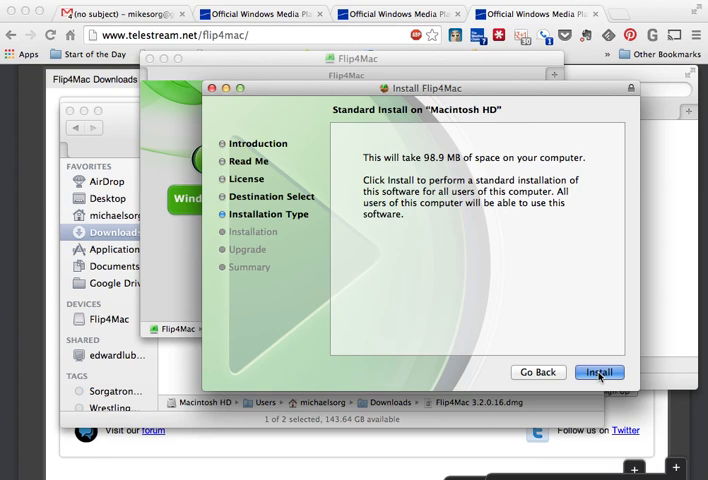
click(600, 372)
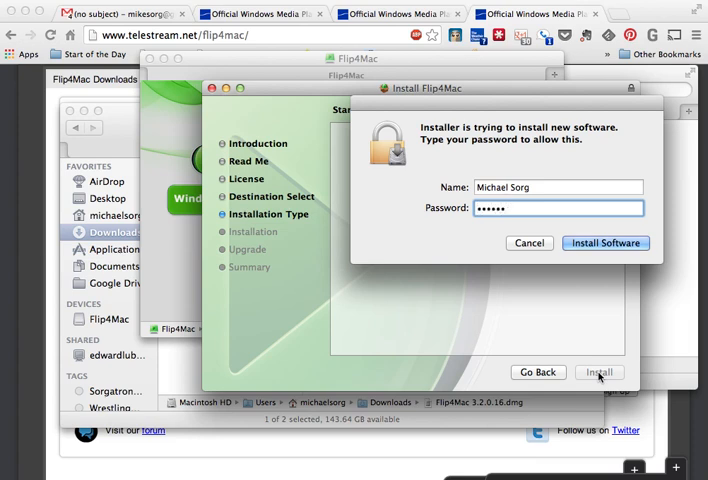
click(604, 244)
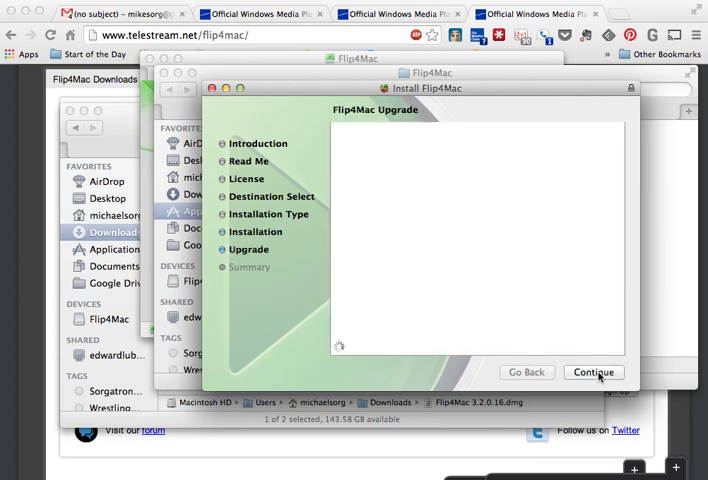
Step: Decline the Flip4Mac Pro upgrade with No Thanks and close the finished installer
click(592, 372)
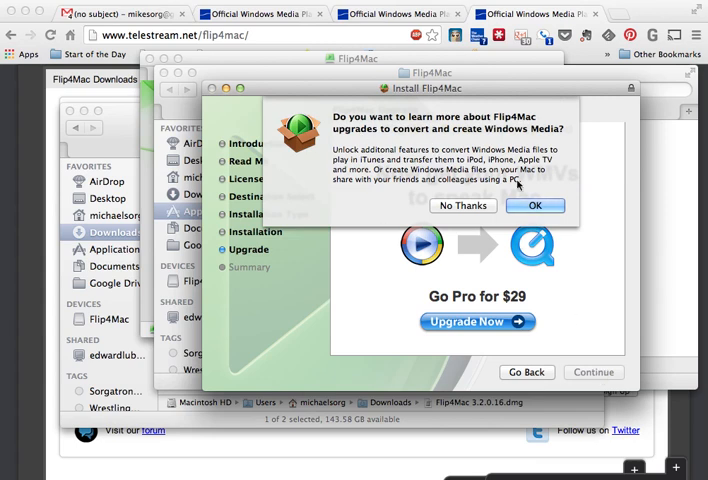
mouse_move(448, 140)
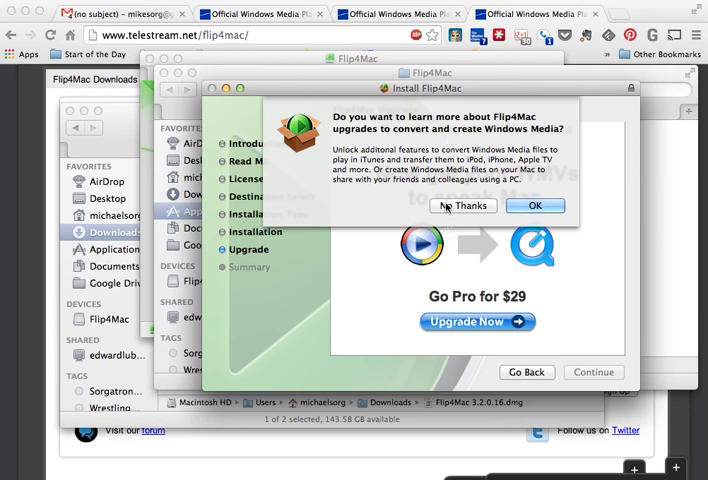
click(464, 206)
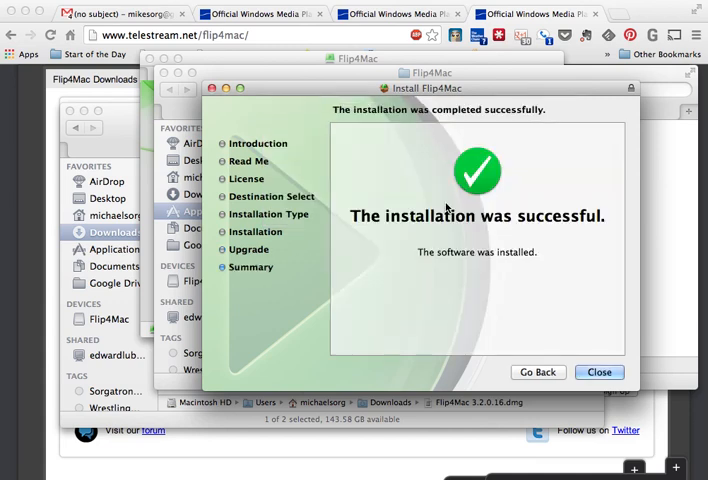
mouse_move(612, 304)
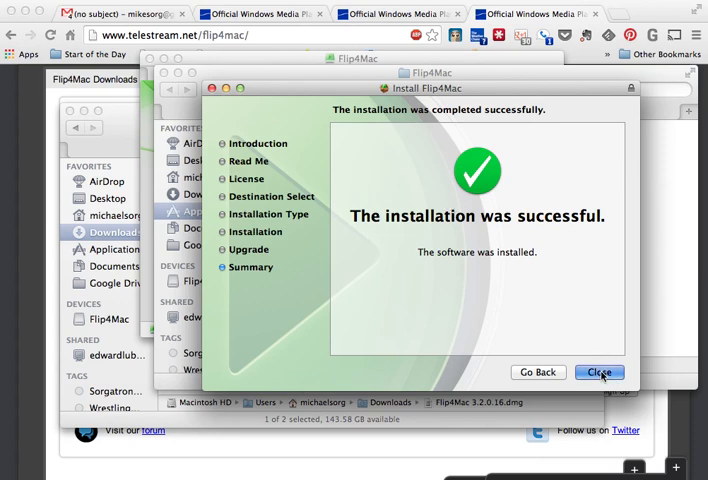
click(600, 372)
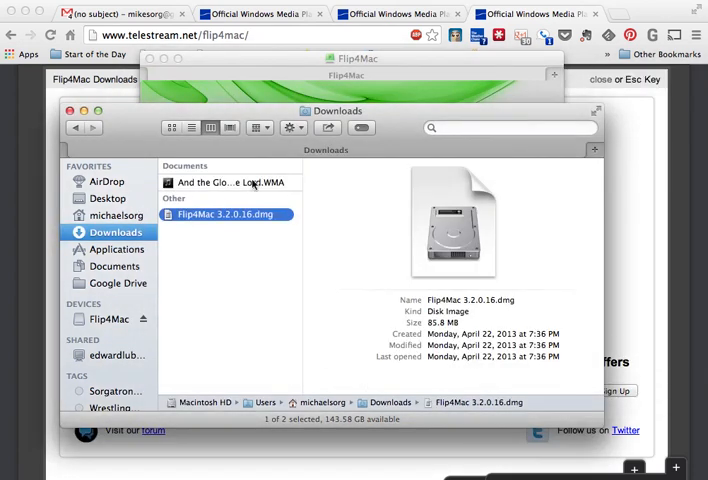
Step: Open And the Glory of the Lord.WMA from Downloads and play it in QuickTime Player
click(230, 182)
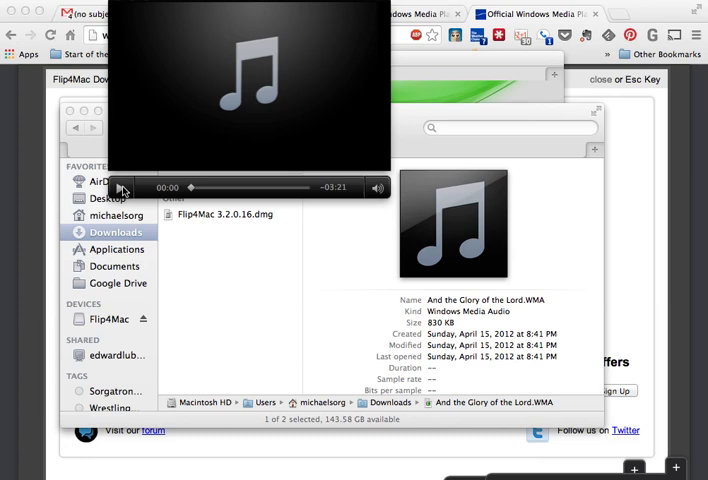
click(120, 188)
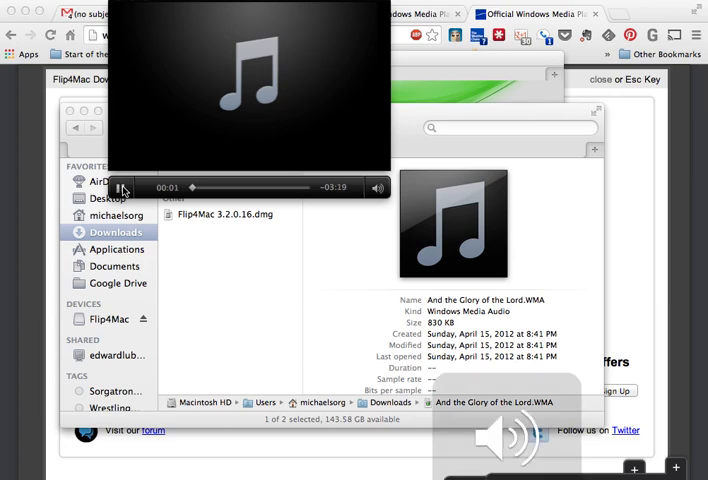